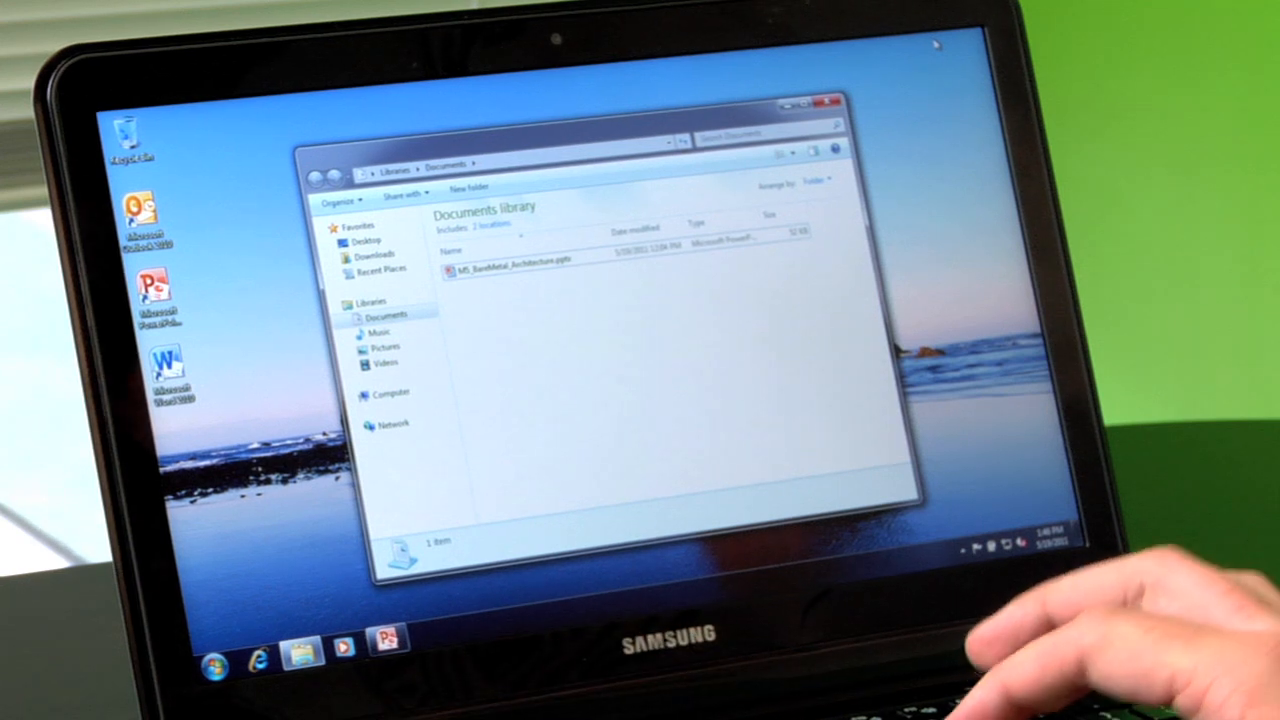
# Step: View the user's registered devices with their OS versions and assigned LivePC images
pyautogui.click(216, 664)
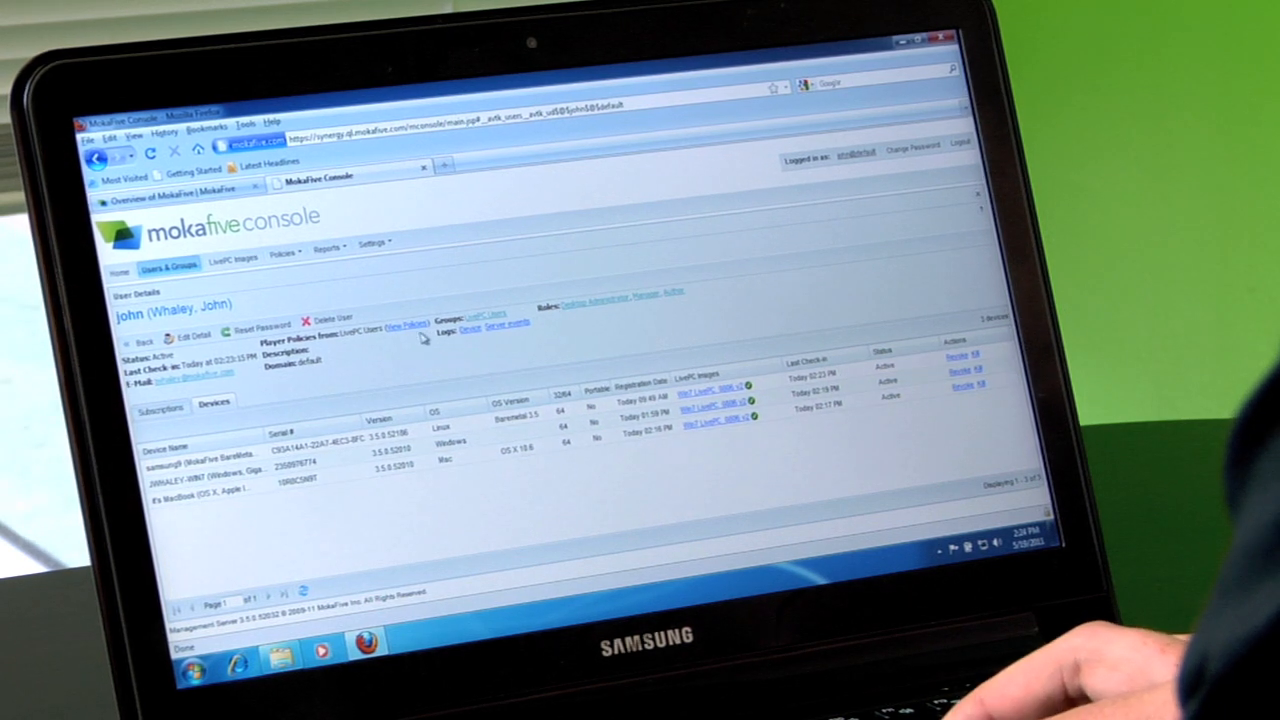
# Step: Review the Custom Player Policy values for the LivePC Users group
pyautogui.click(404, 324)
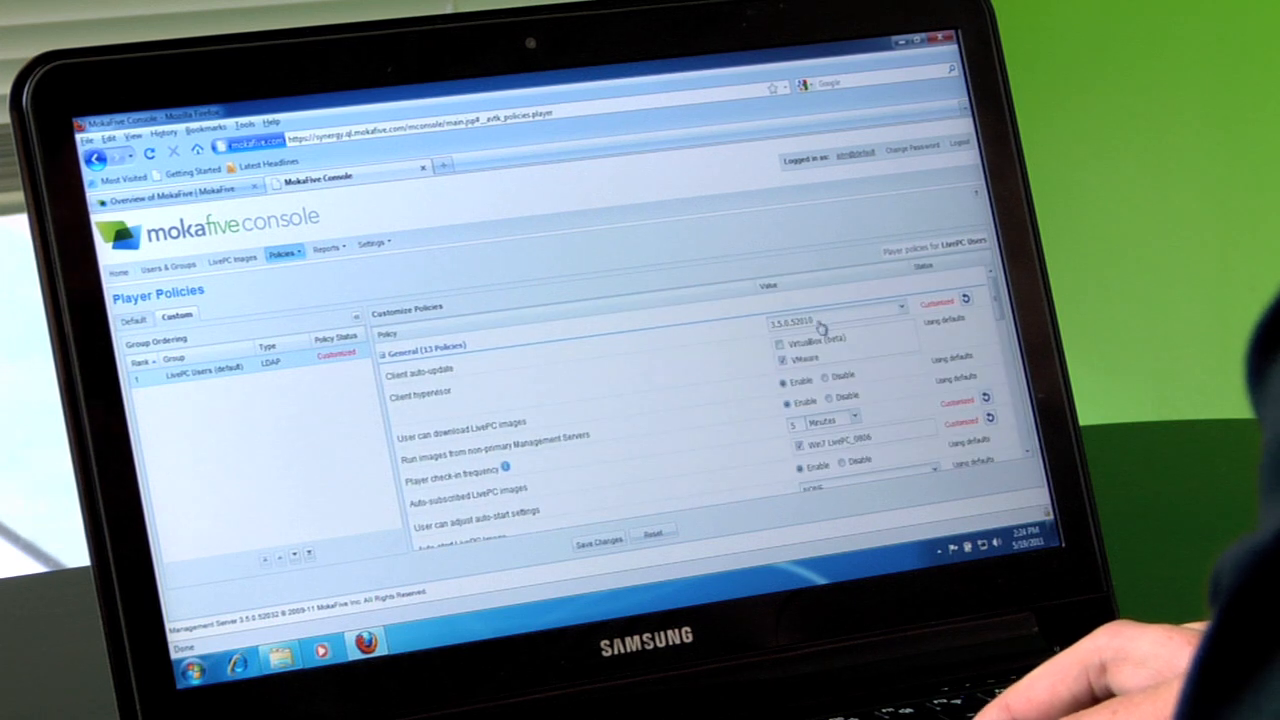
pyautogui.click(896, 306)
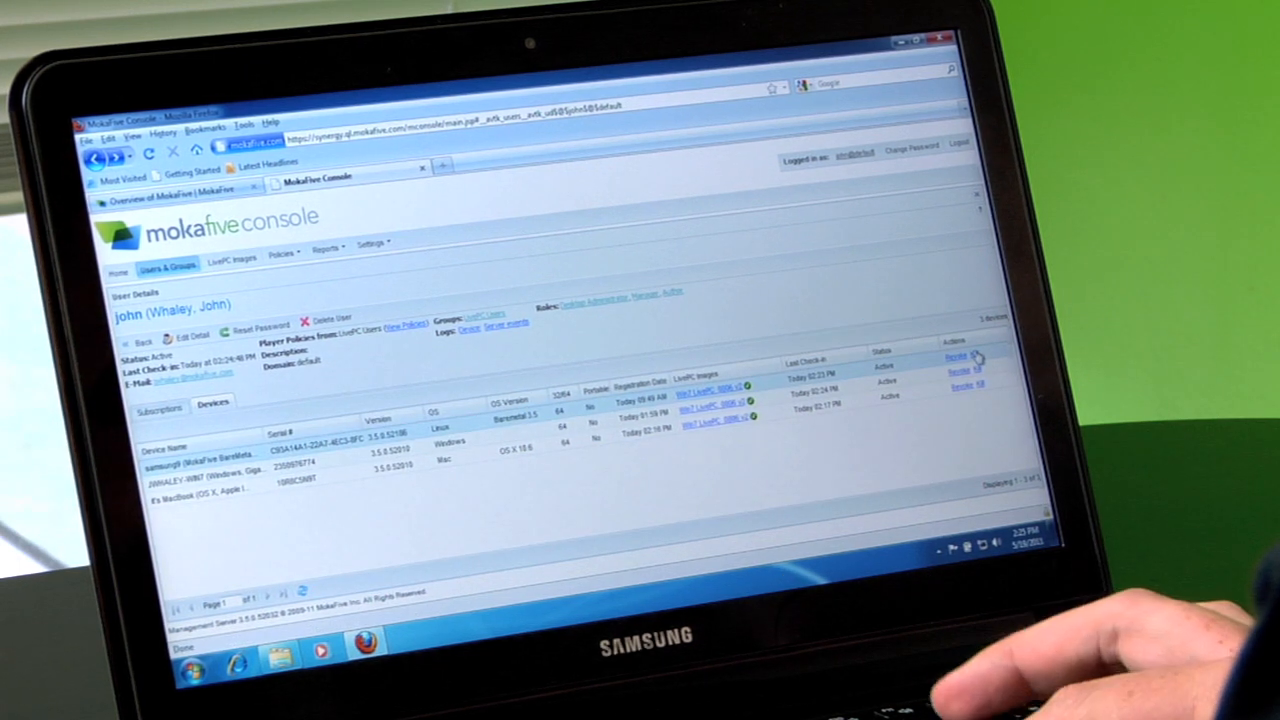
# Step: Return to the user's details page listing the three devices and their LivePC images
pyautogui.click(978, 370)
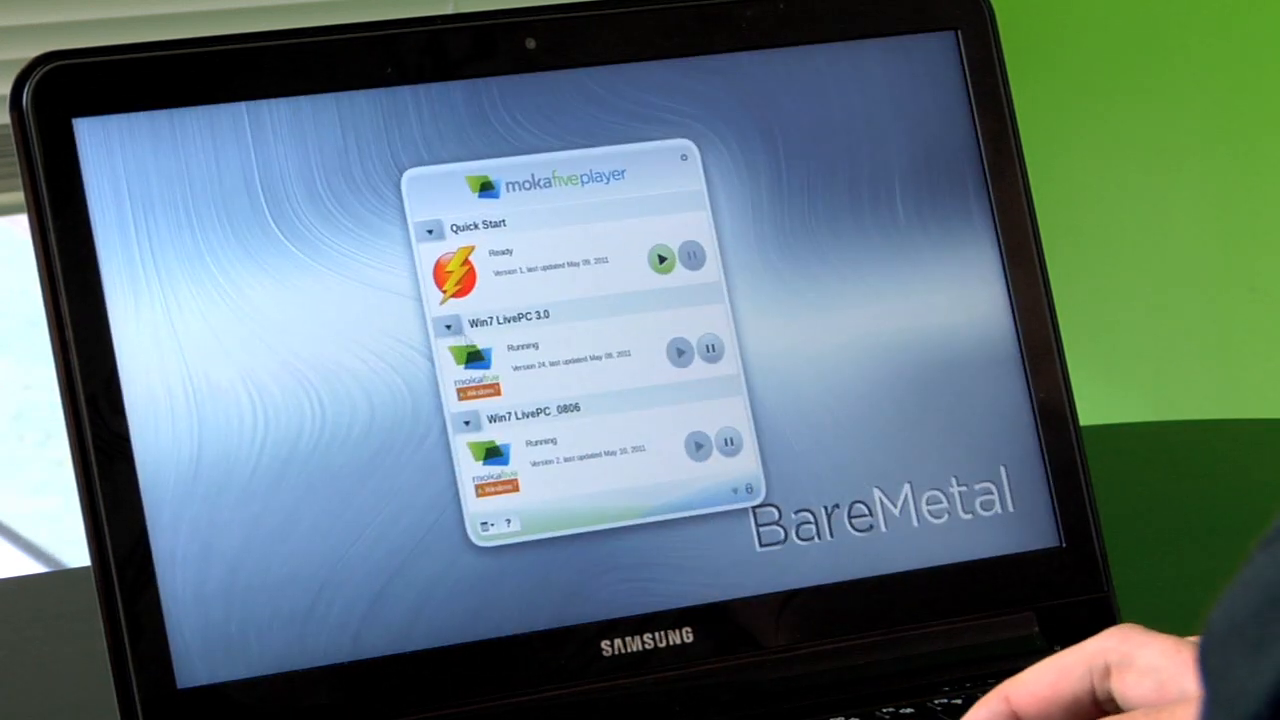
# Step: Rejuvenate the Win7 LivePC 3.0 image to its last-downloaded system state and confirm
pyautogui.click(448, 326)
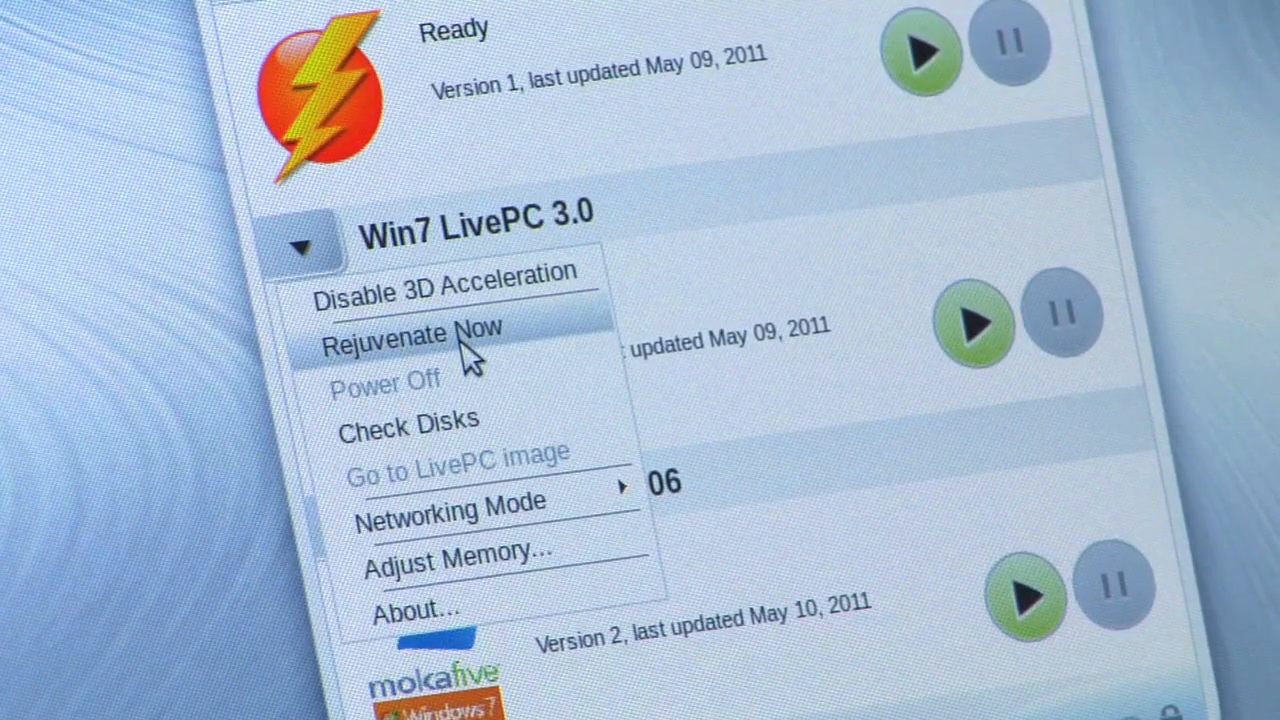
pyautogui.click(416, 332)
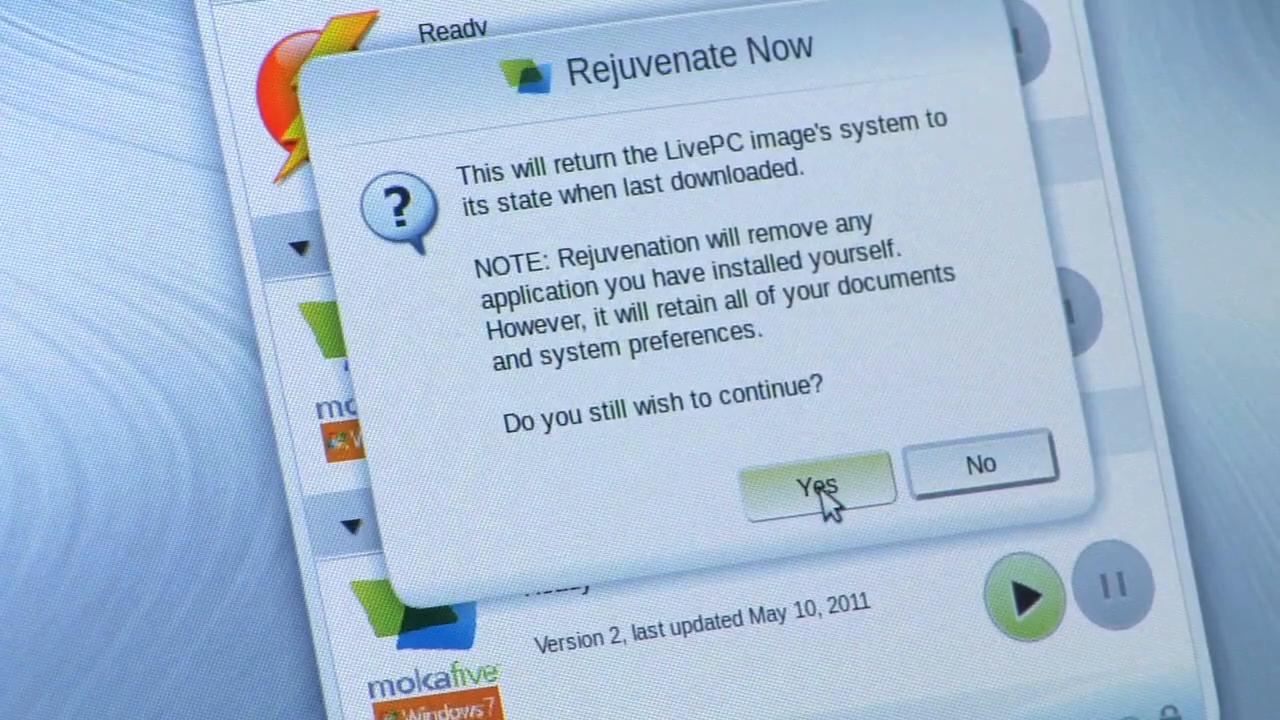
pyautogui.click(818, 488)
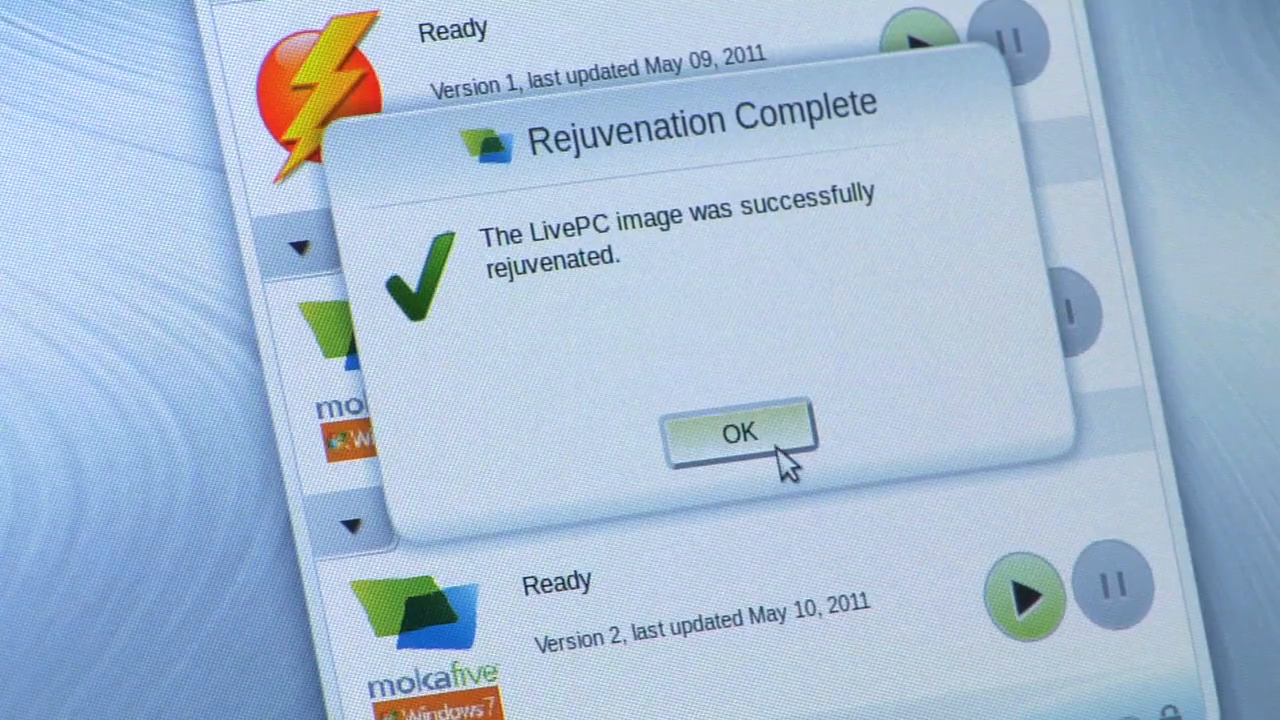